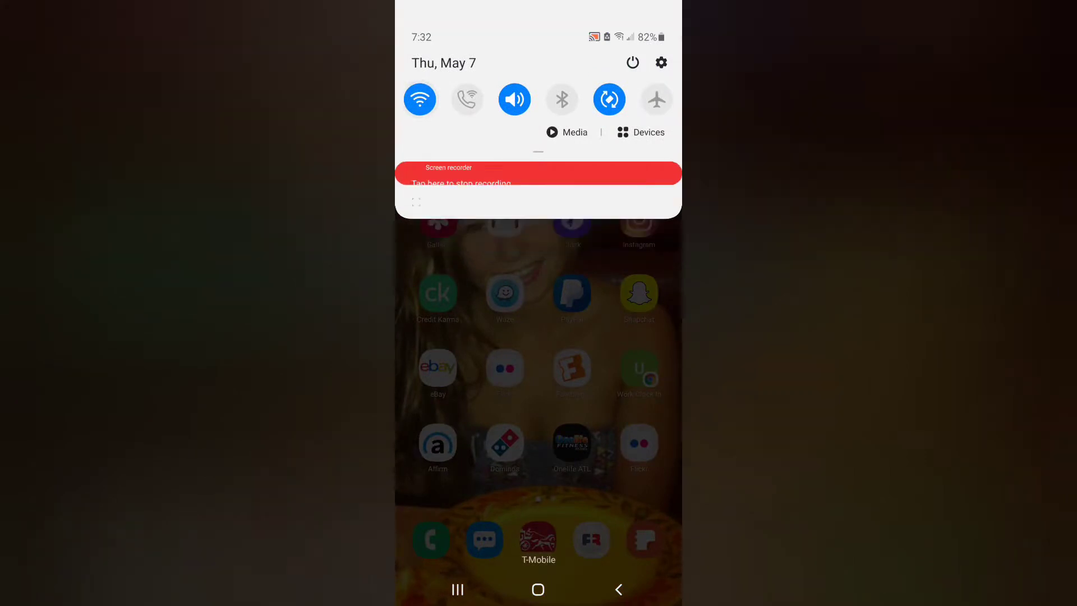
Step: Open the Wi-Fi settings list to check THOR_WiFi under Current network
click(420, 99)
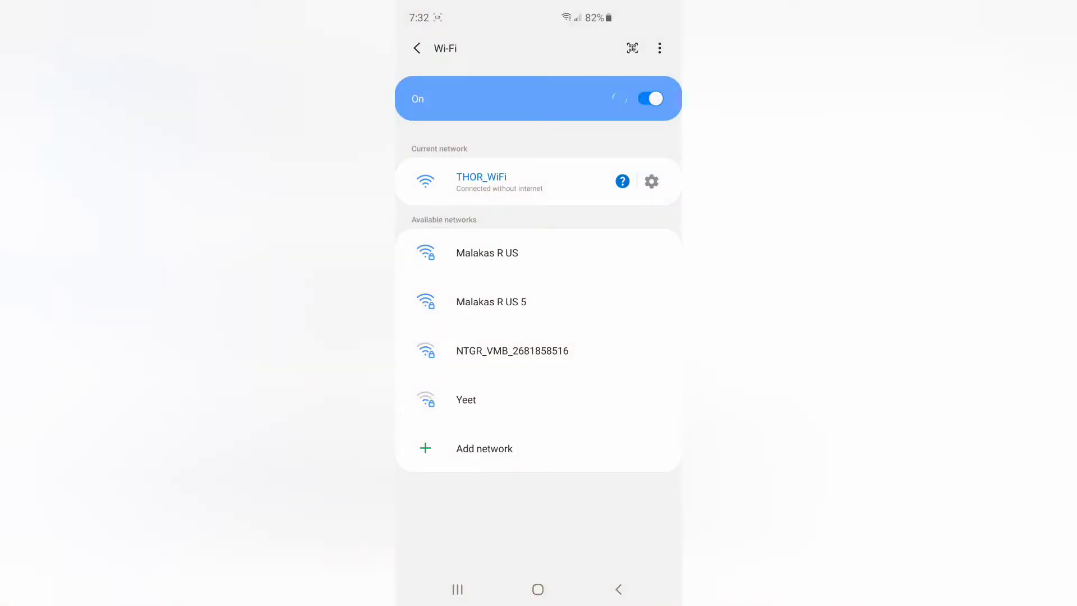